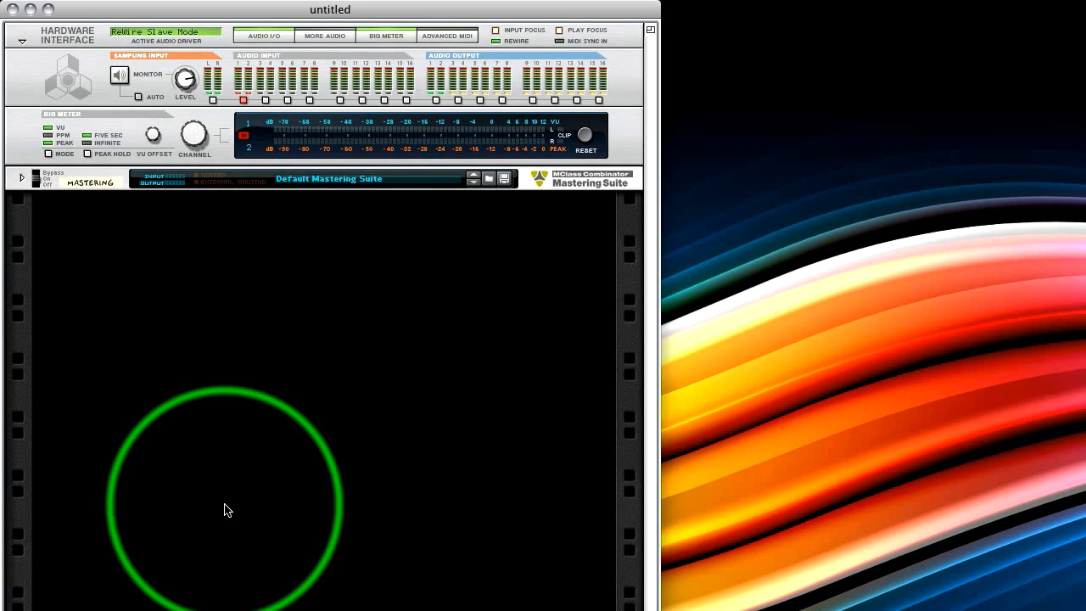
Step: Right-click the empty Reason rack below the Default Mastering Suite to list addable devices
right_click(228, 509)
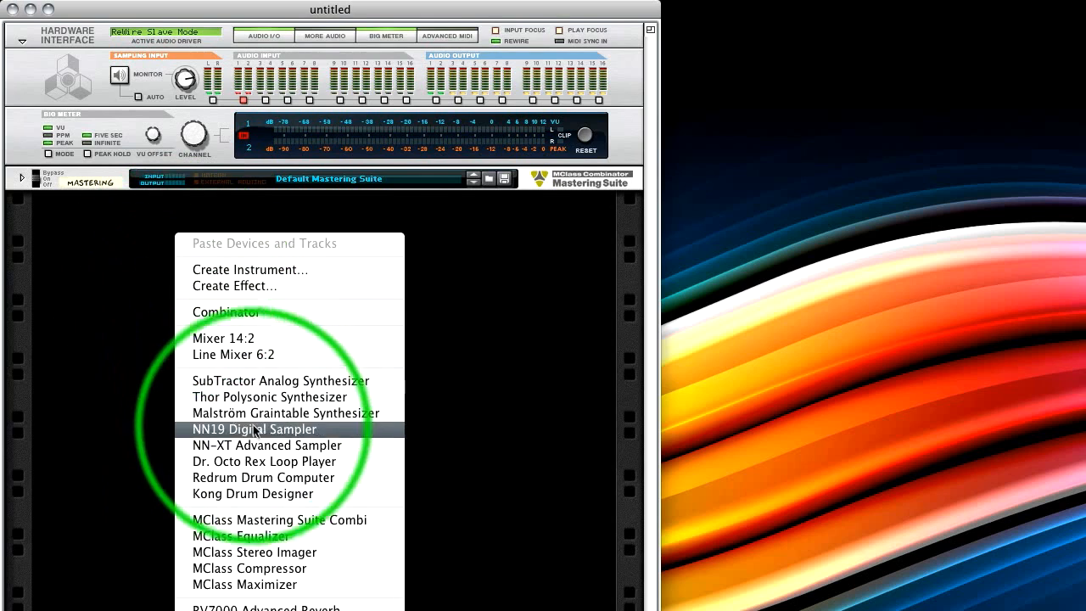
mouse_move(274, 484)
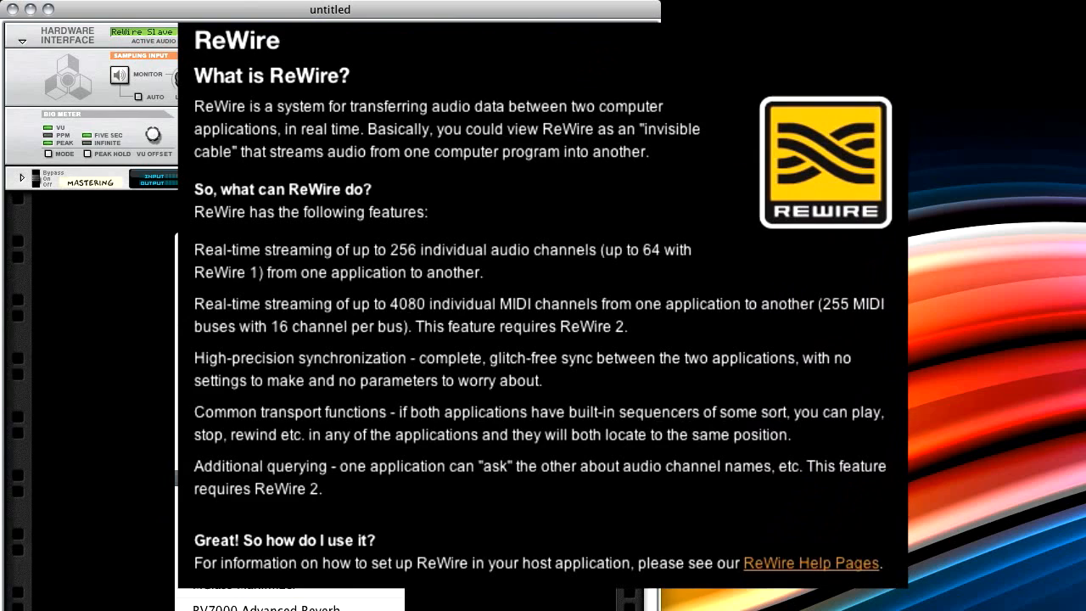
mouse_move(81, 318)
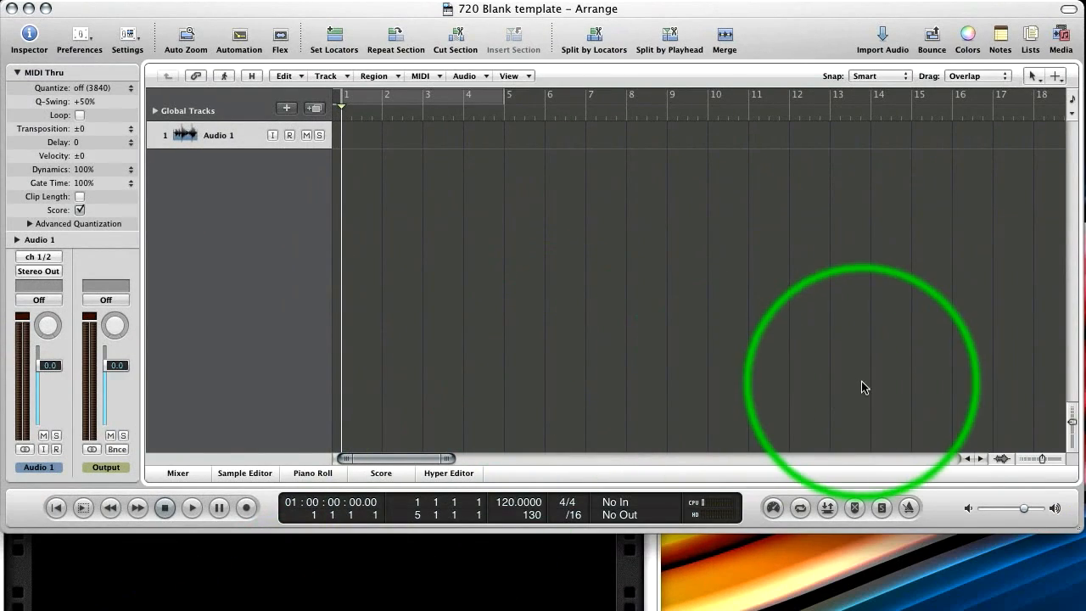
mouse_move(645, 176)
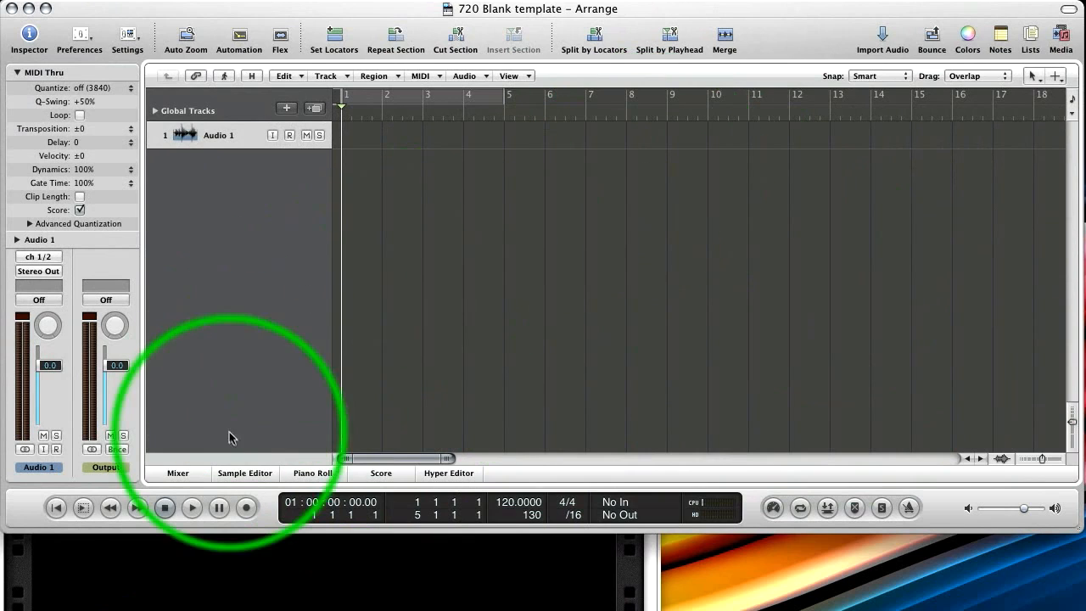
click(177, 472)
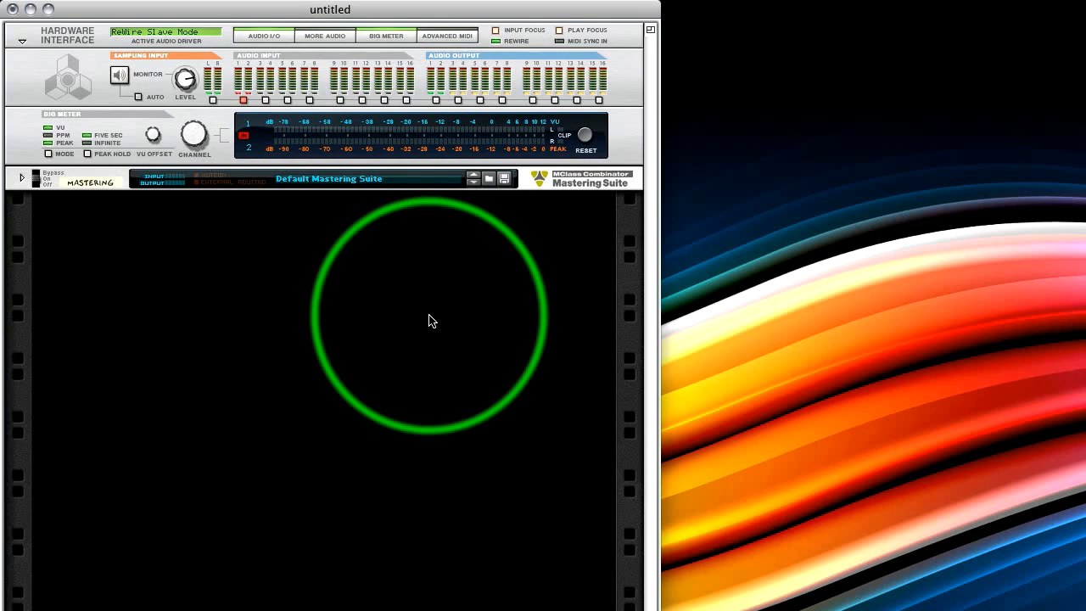
Step: Add a Mixer 14:2 device to the Reason rack from the context menu
right_click(433, 320)
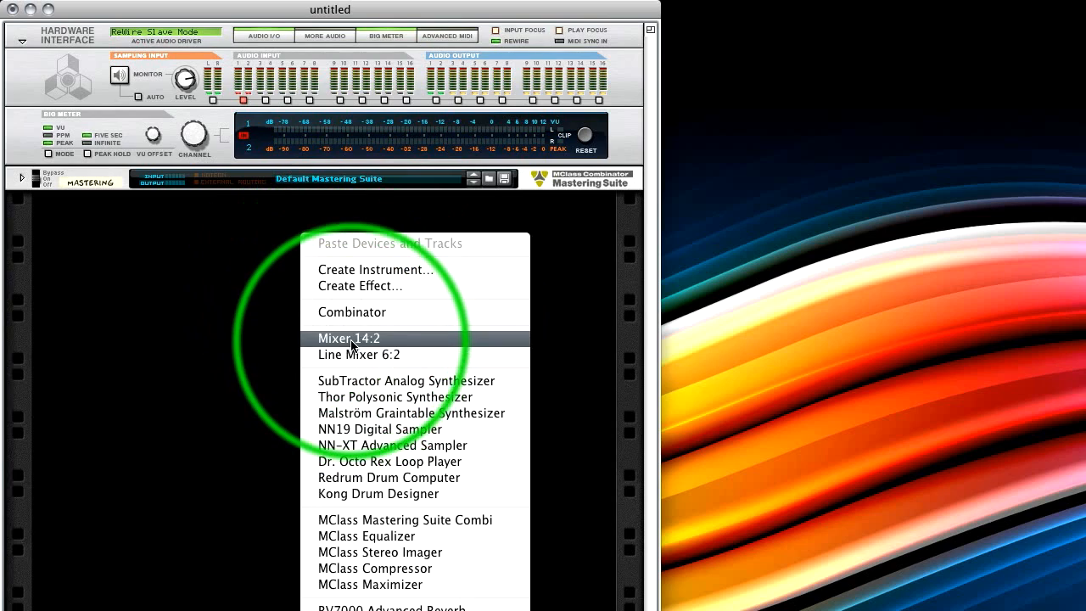
click(348, 337)
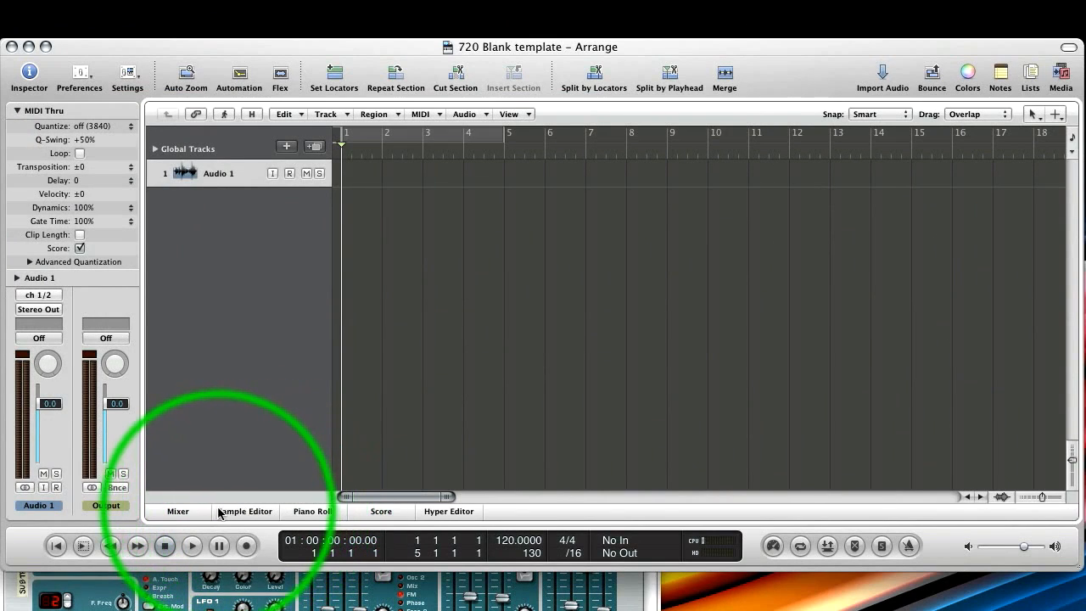
Step: In the Mixer, create a stereo aux strip with input Reason RW:Mix L/R
click(177, 511)
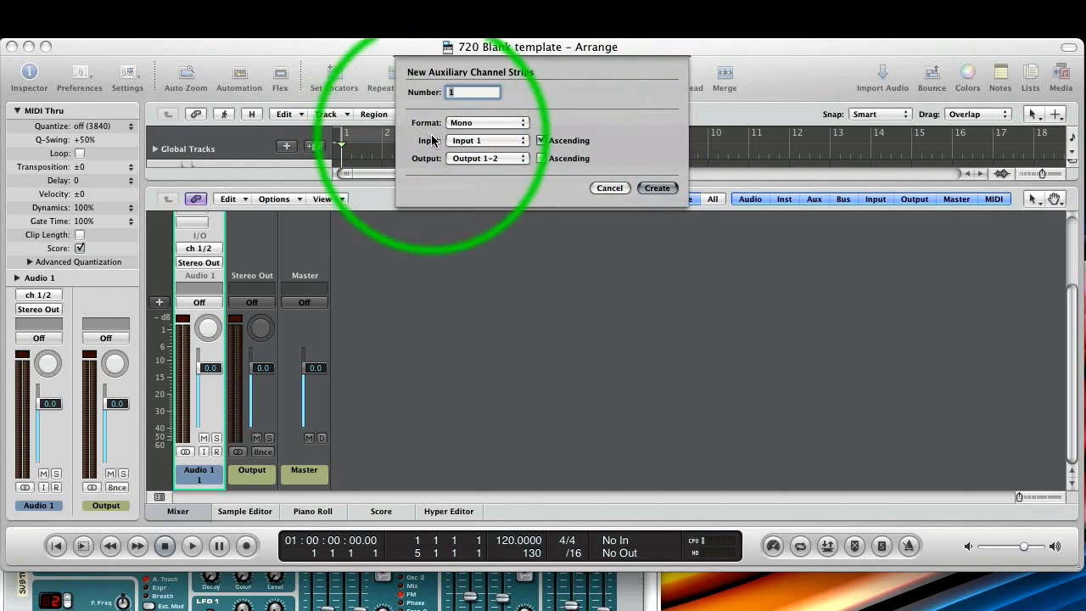
click(488, 122)
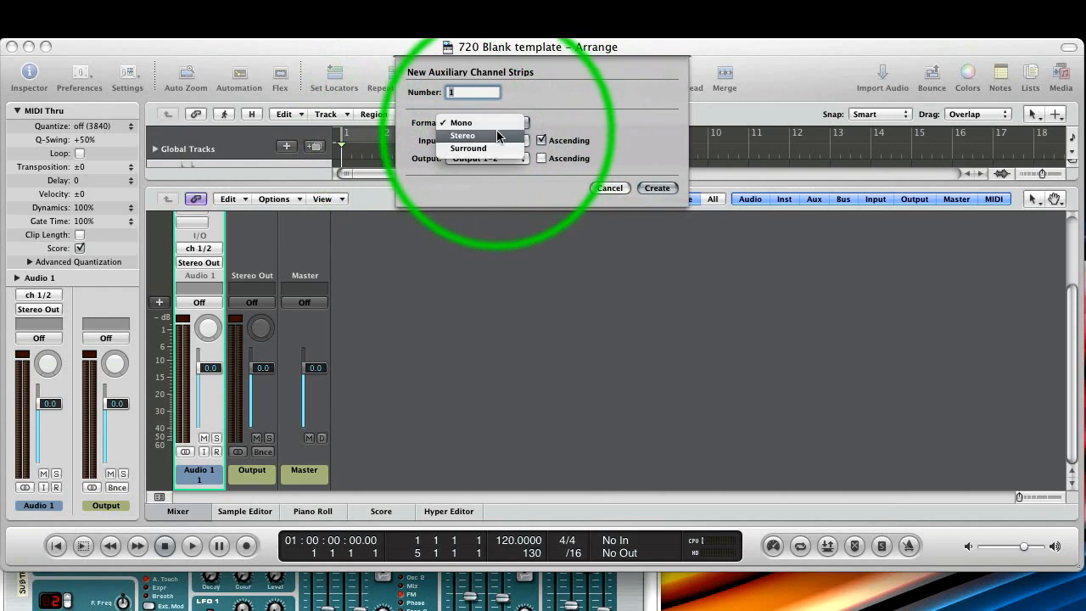
click(462, 135)
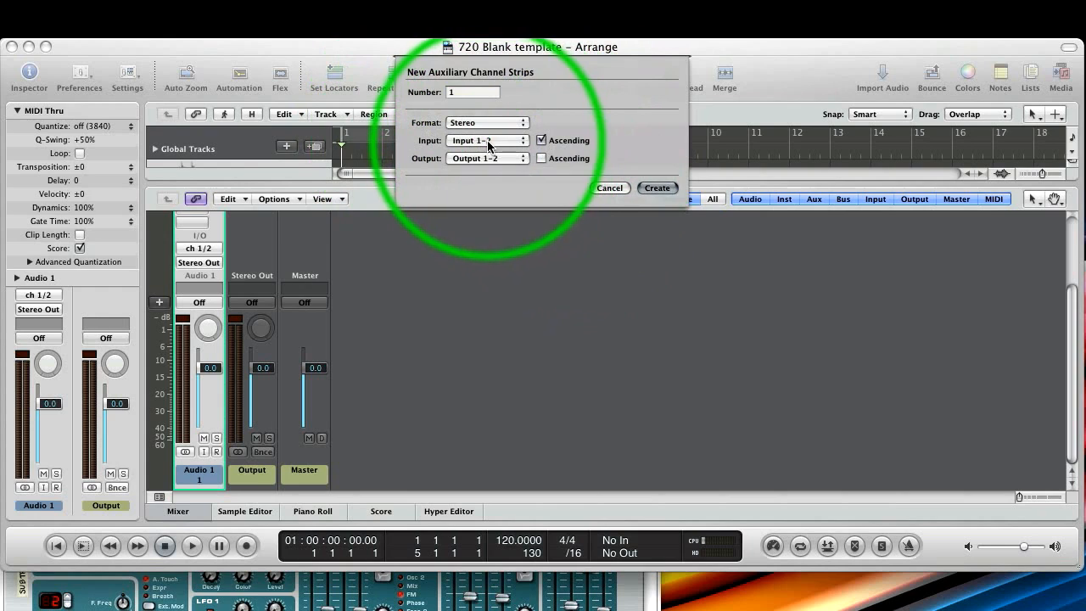
click(486, 140)
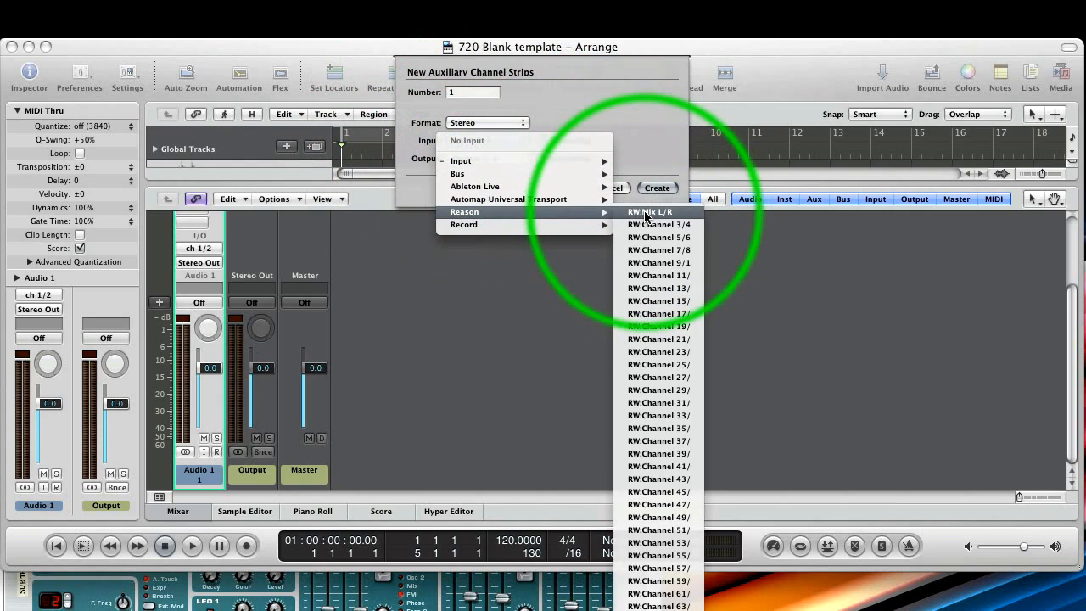
click(657, 212)
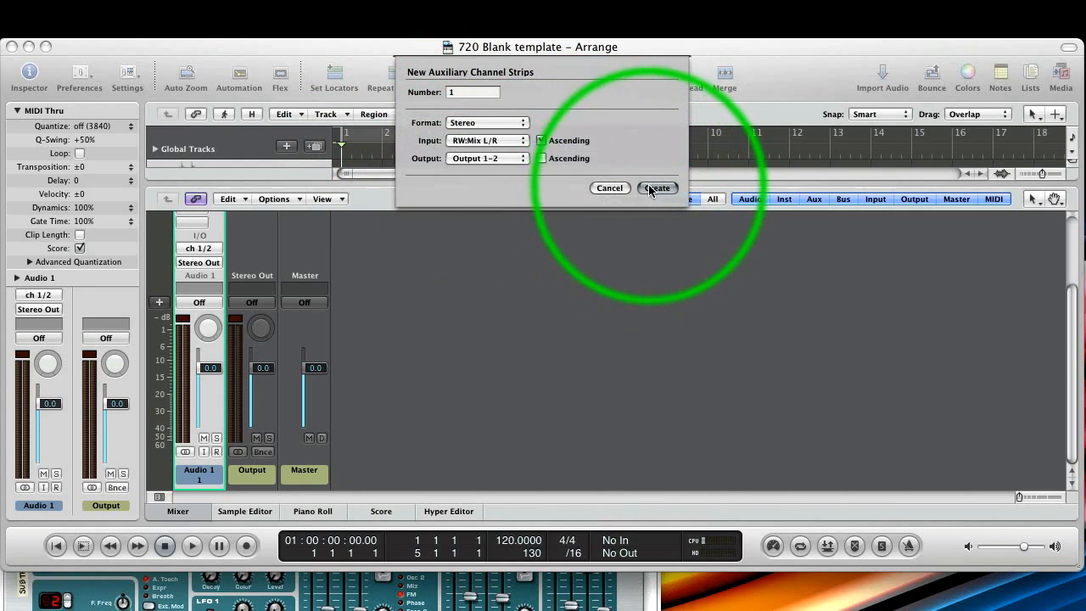
click(657, 187)
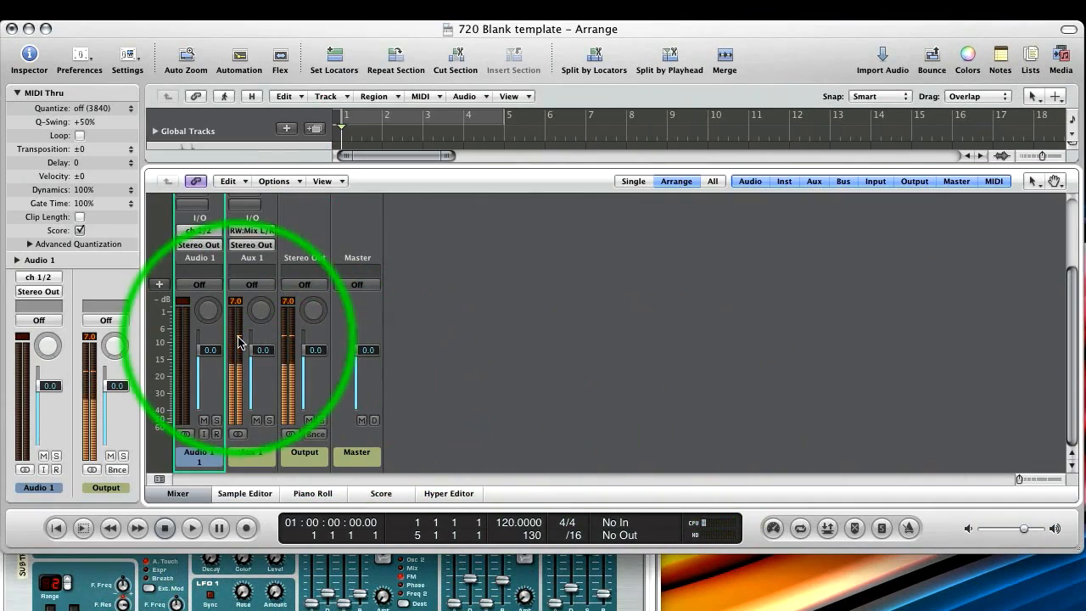
Step: Monitor the Aux 1 and Output meters as Reason's audio peaks at 7.0
click(191, 528)
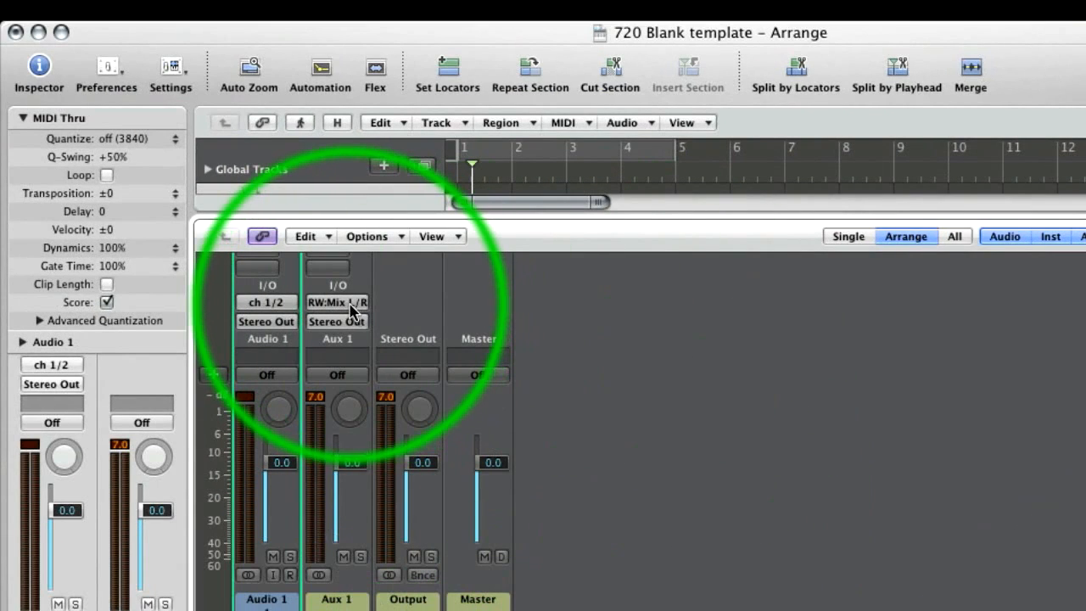
click(336, 302)
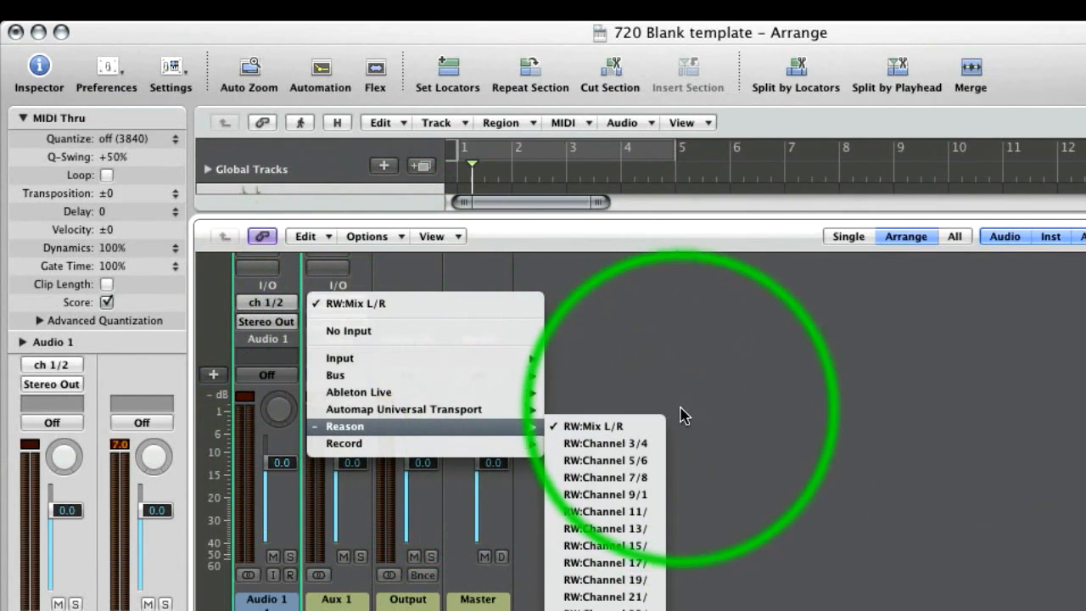
mouse_move(734, 402)
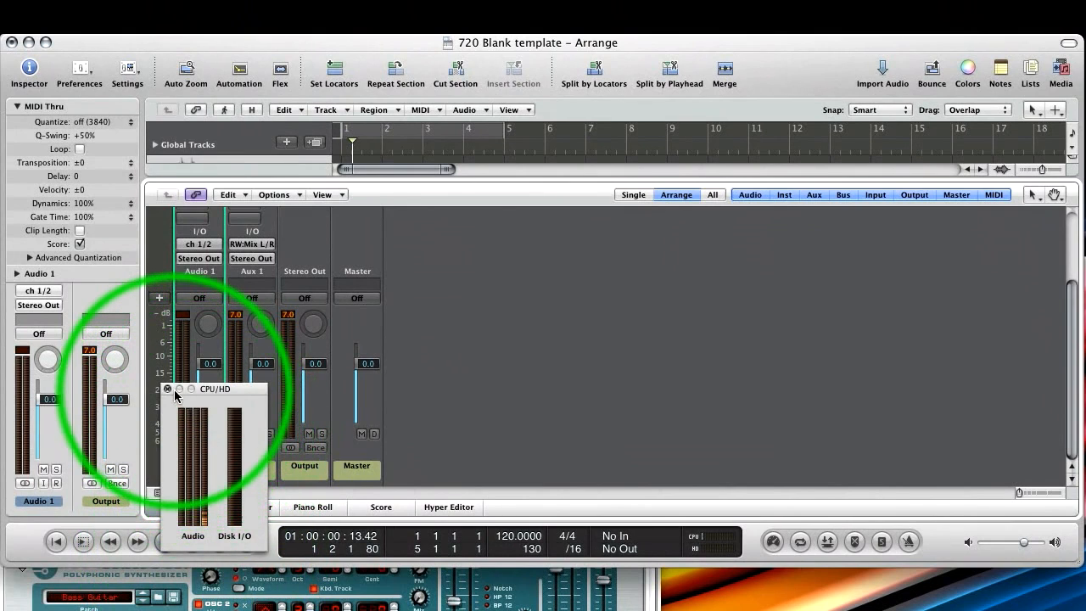
Step: Close the CPU/HD performance meter window
click(167, 389)
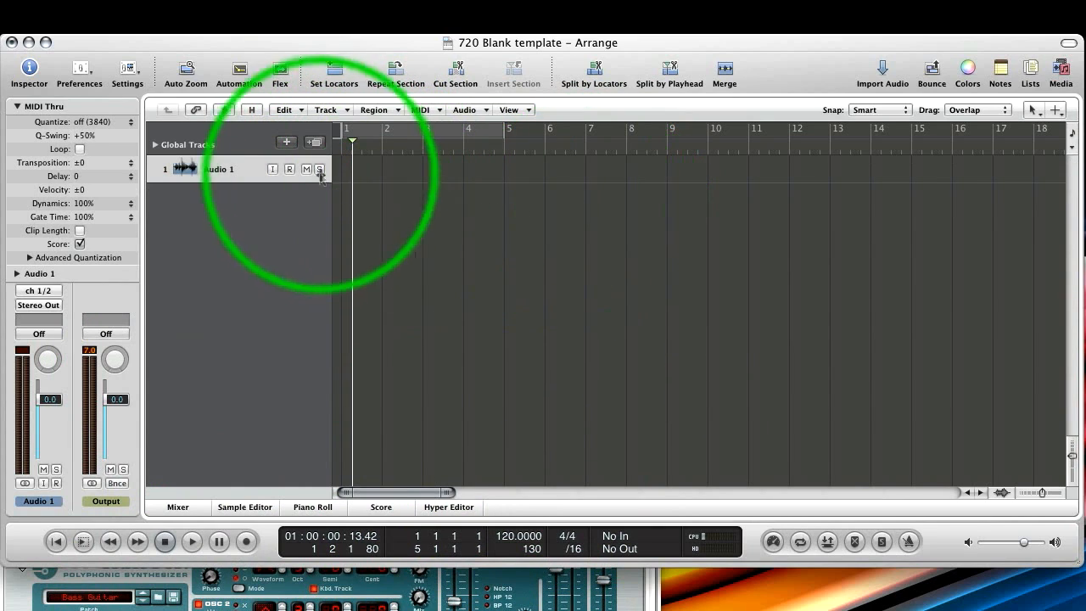
mouse_move(287, 143)
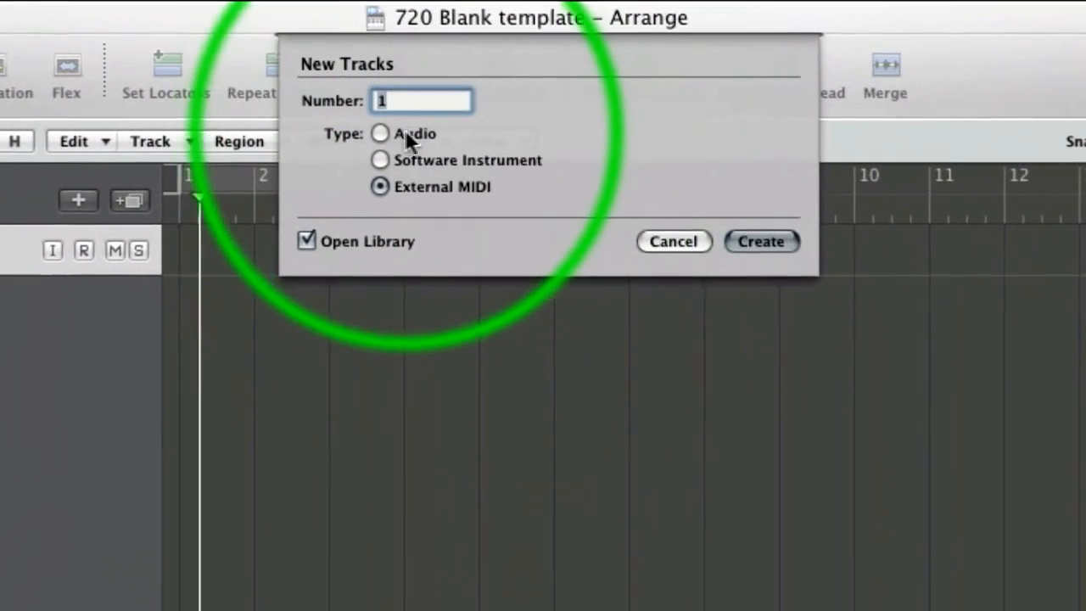
Step: Create one External MIDI track with Open Library ticked
click(381, 134)
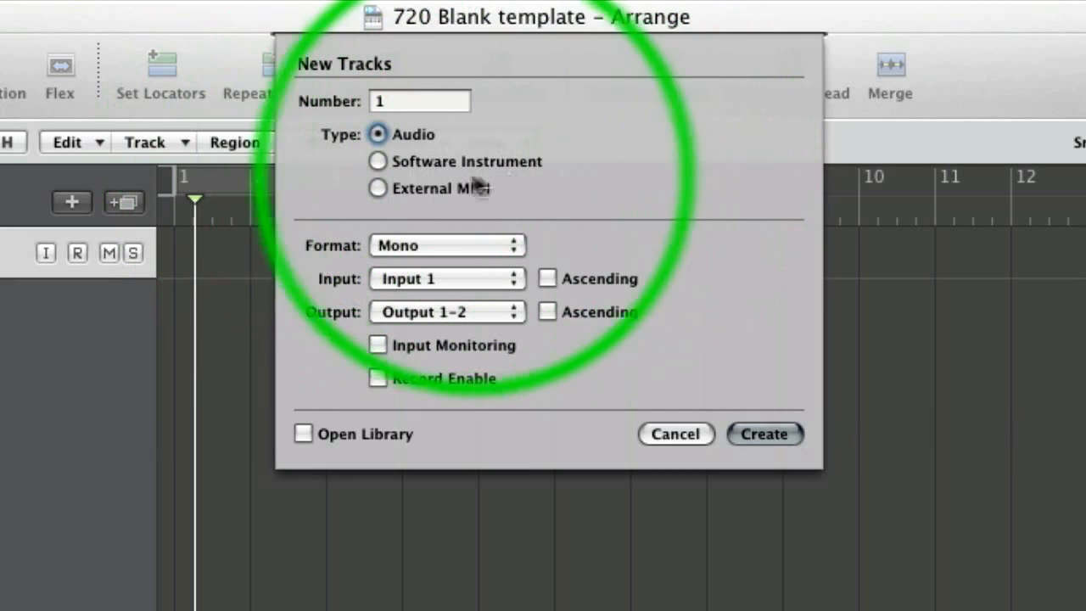
click(378, 161)
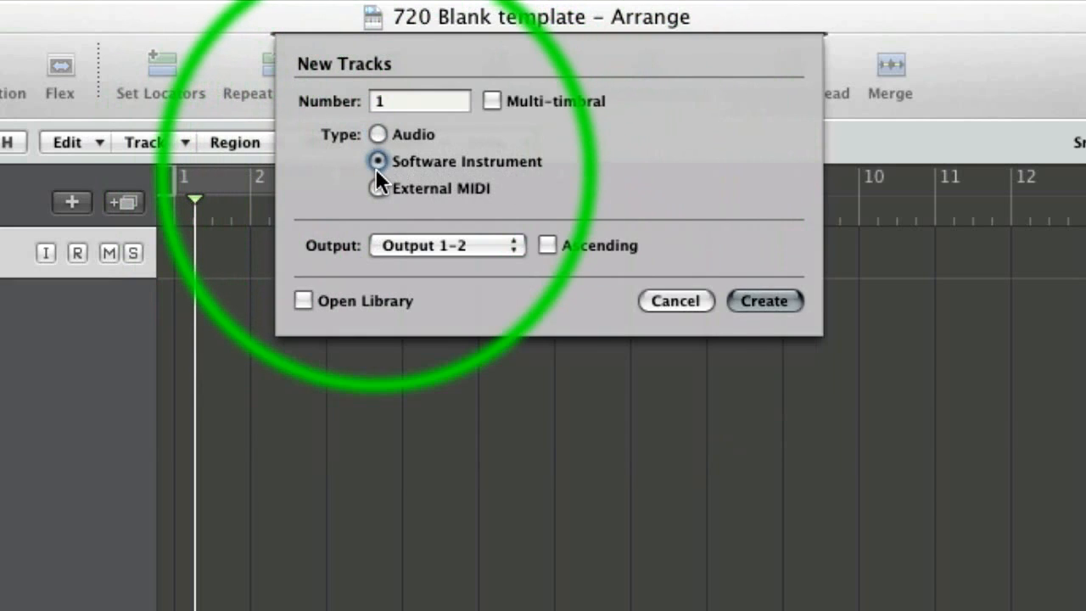
mouse_move(522, 285)
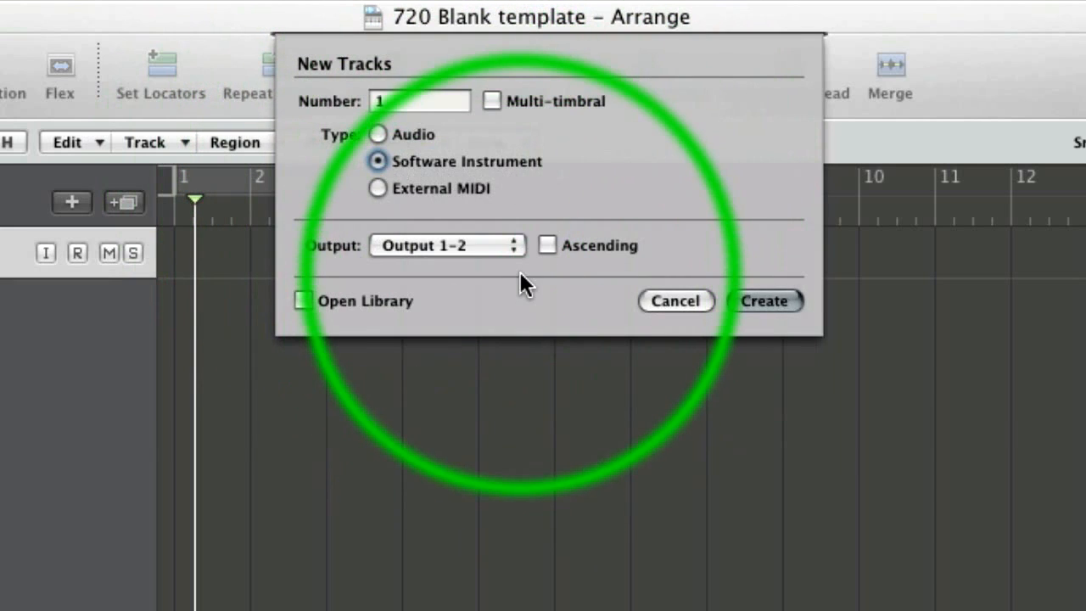
click(377, 189)
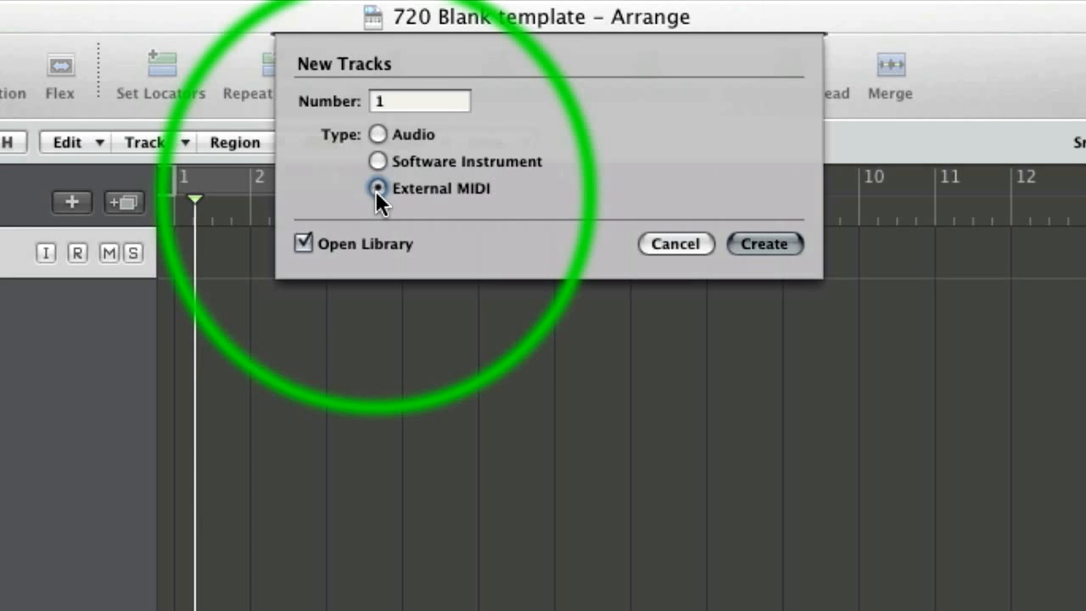
mouse_move(380, 288)
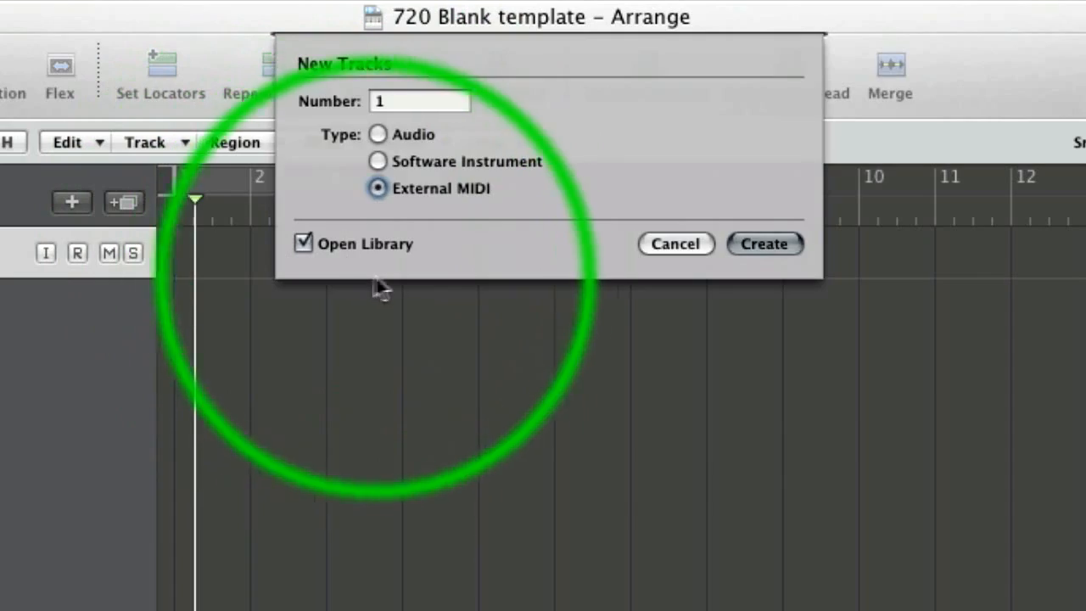
click(763, 244)
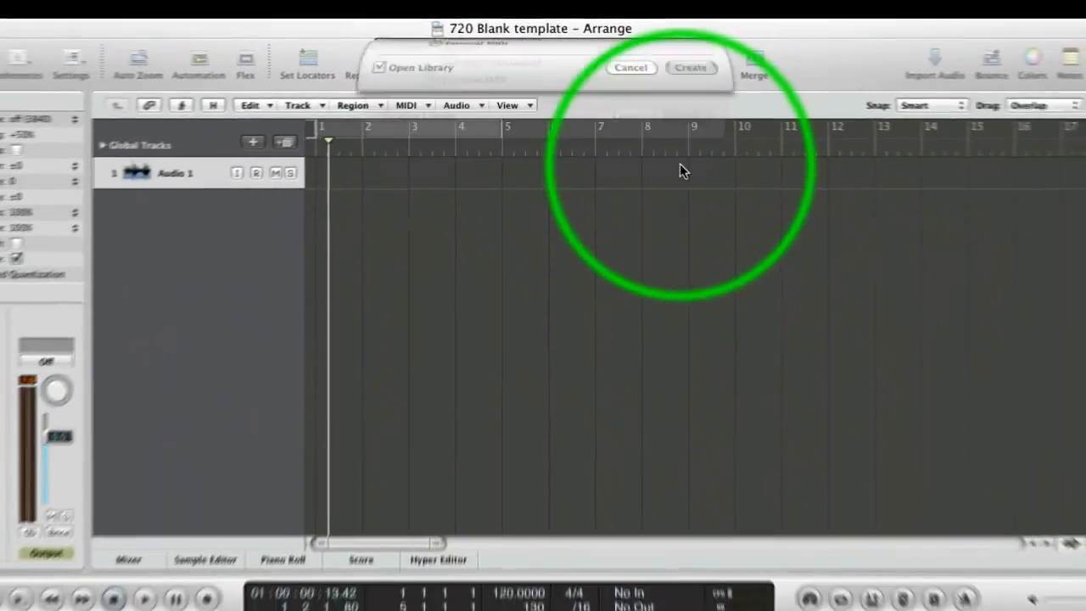
Step: Reshow the Library and assign Reason's SubTractor 1 to the new MIDI track
click(691, 67)
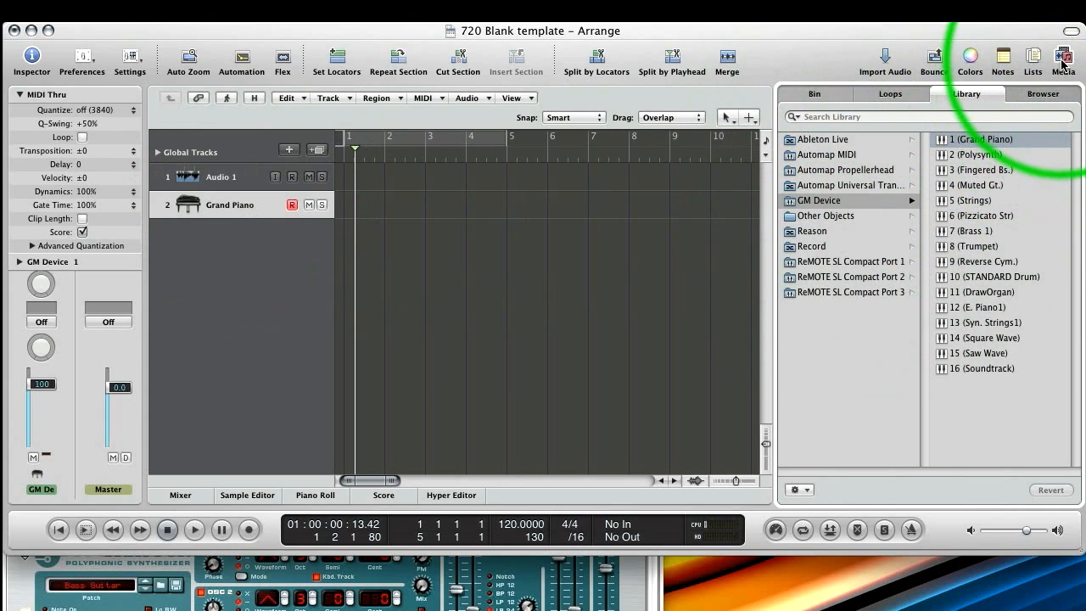
click(1063, 59)
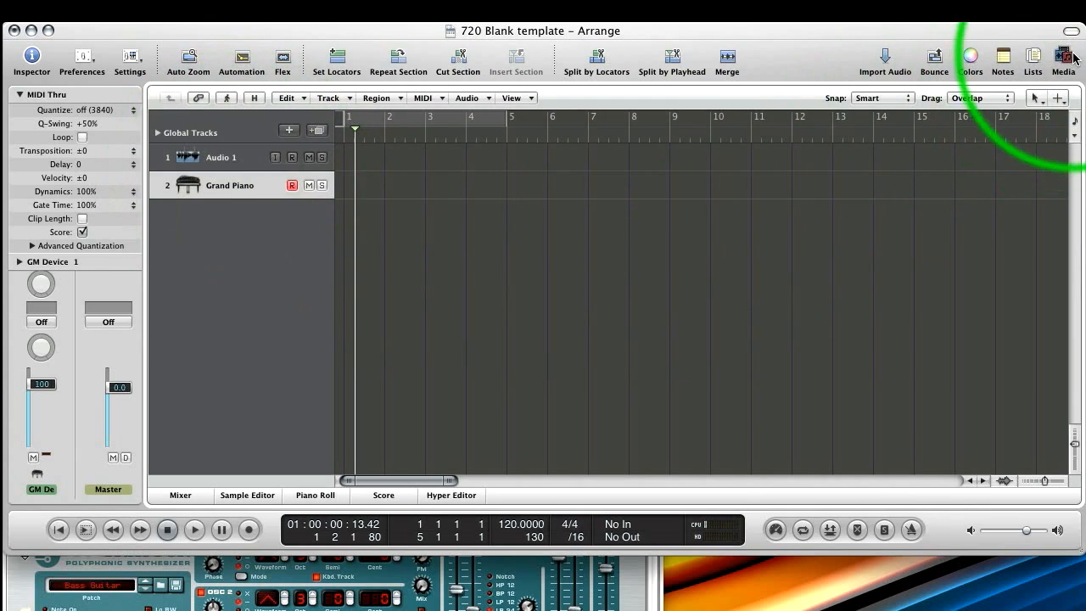
click(1064, 59)
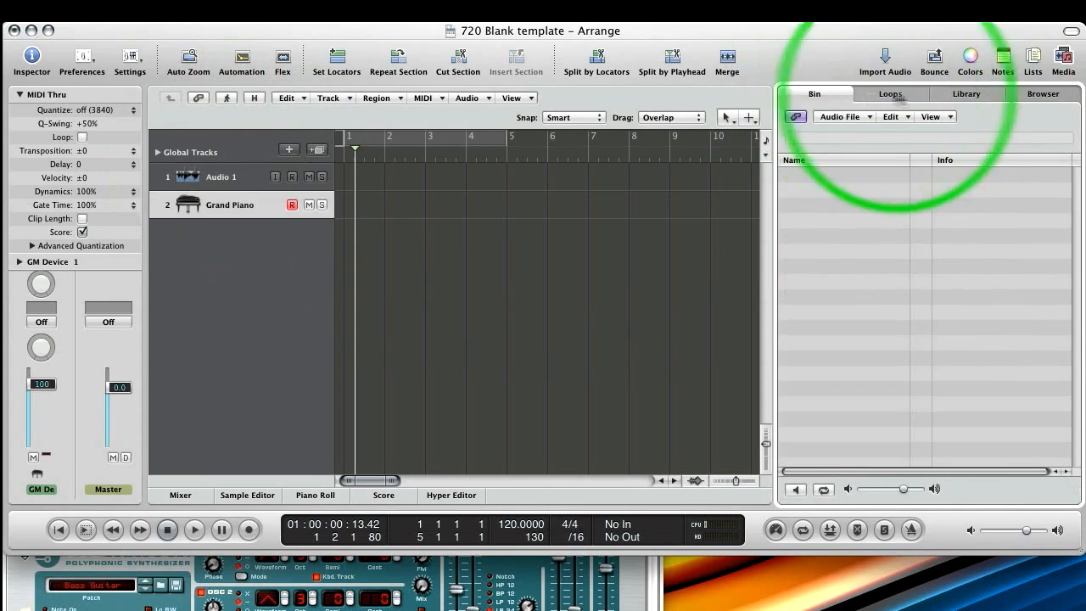
click(966, 94)
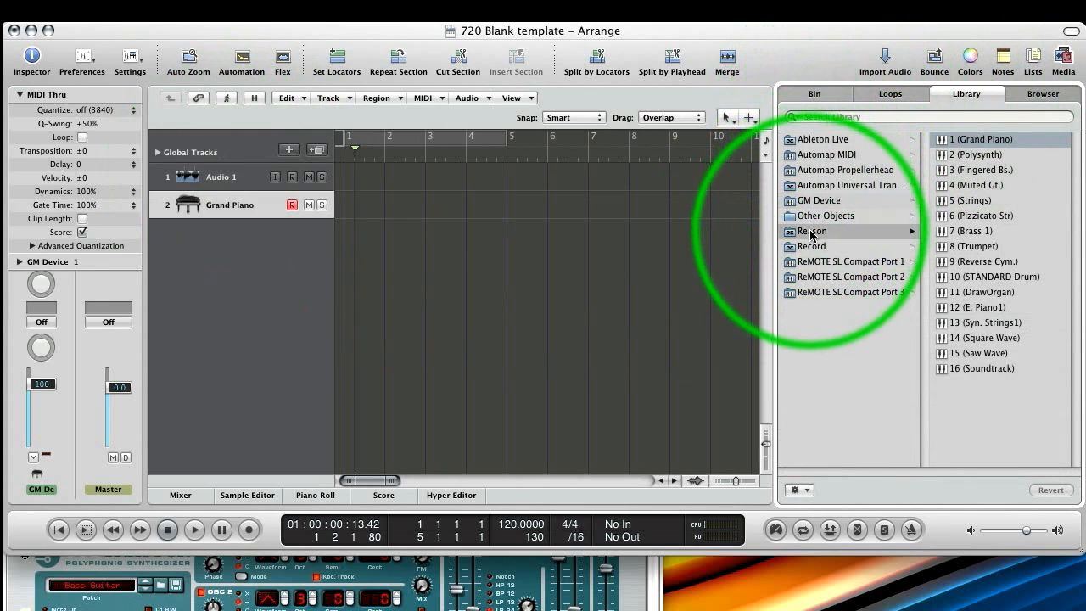
click(813, 231)
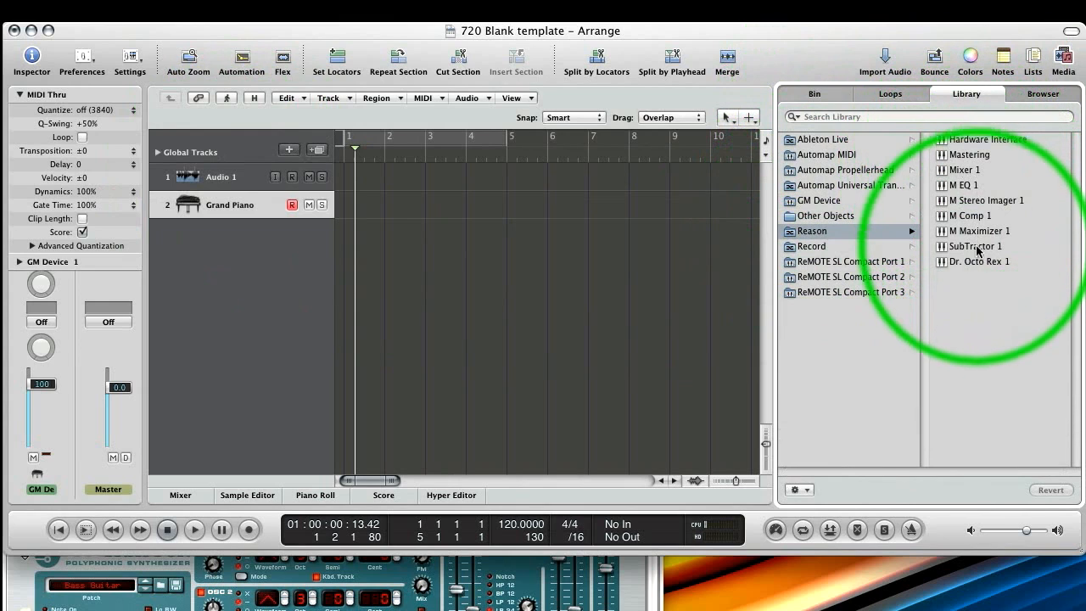
click(974, 246)
text(M)
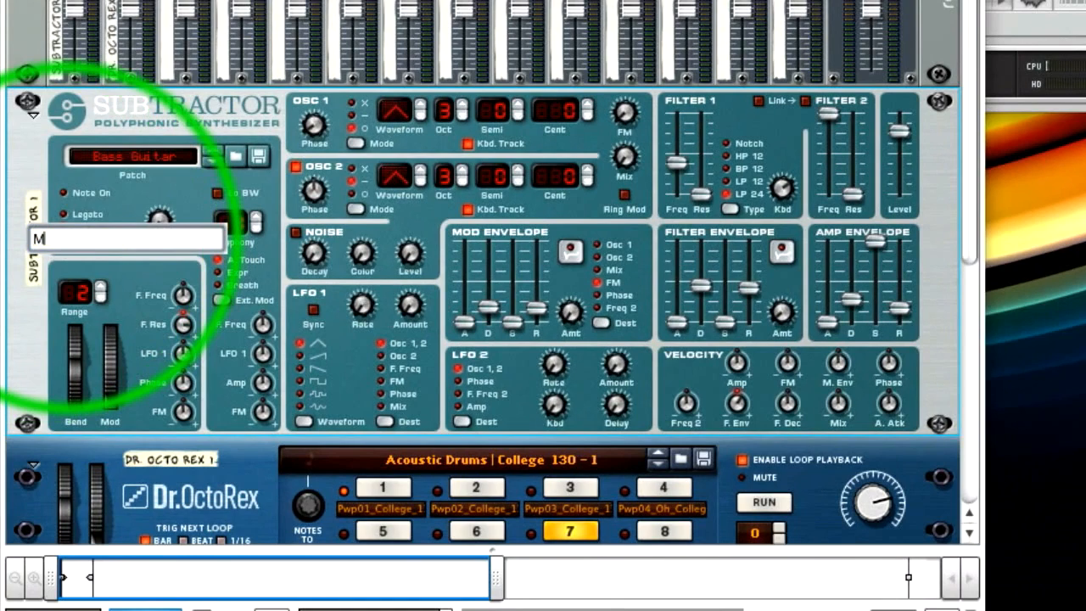
Step: Rename the Reason SubTractor device, entering 'o's synth' as its name
text(o's synth)
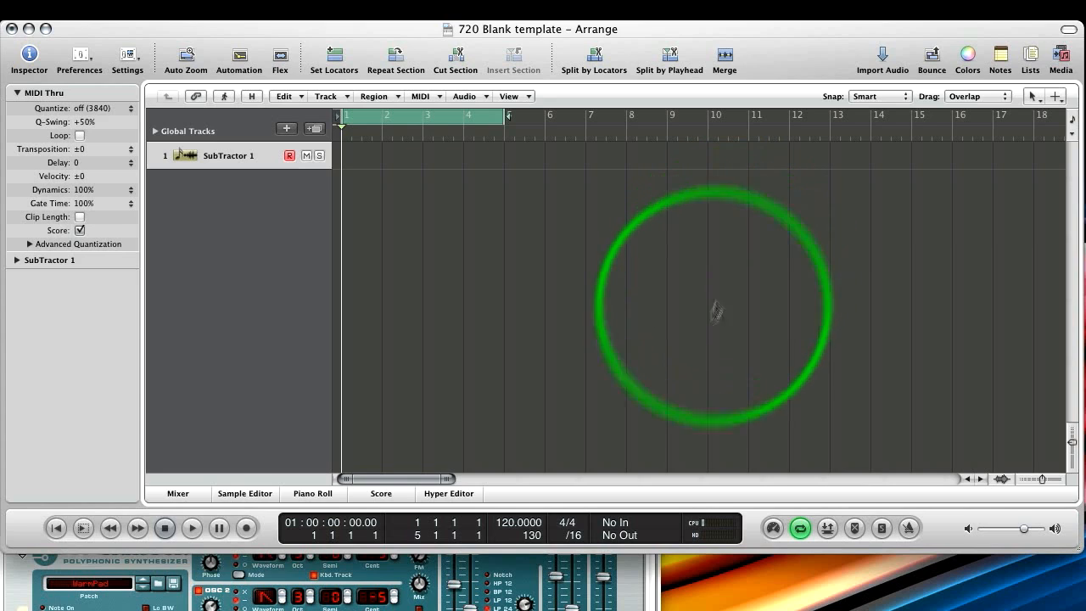
Step: Record a MIDI part on the SubTractor 1 track across bars 1–5
click(192, 527)
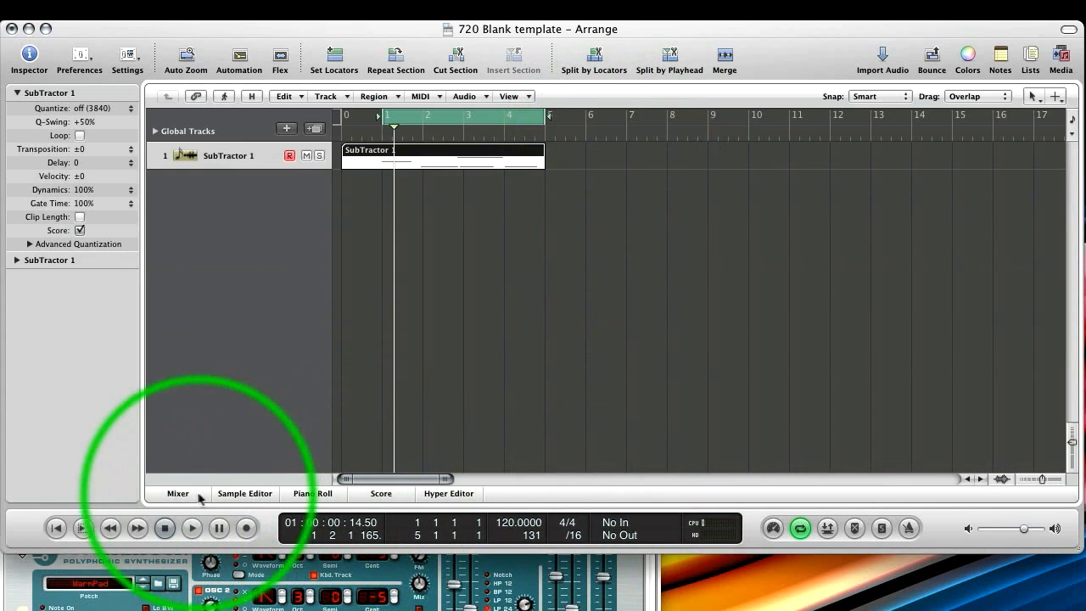
Step: Add an aux strip fed by Reason RW:Channel 3/4, then begin renaming Aux 1
click(179, 493)
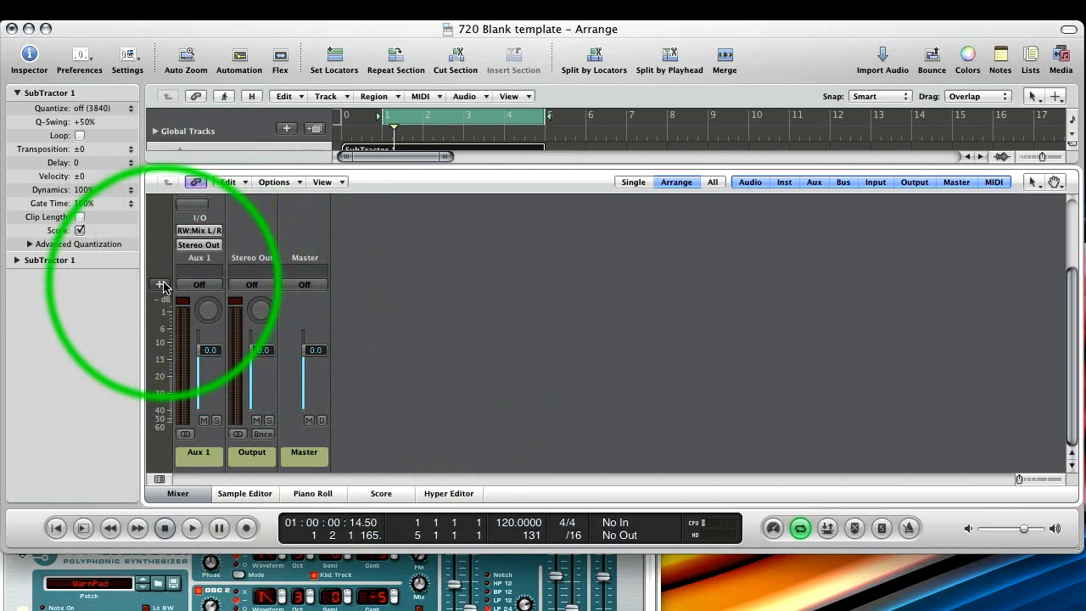
click(160, 285)
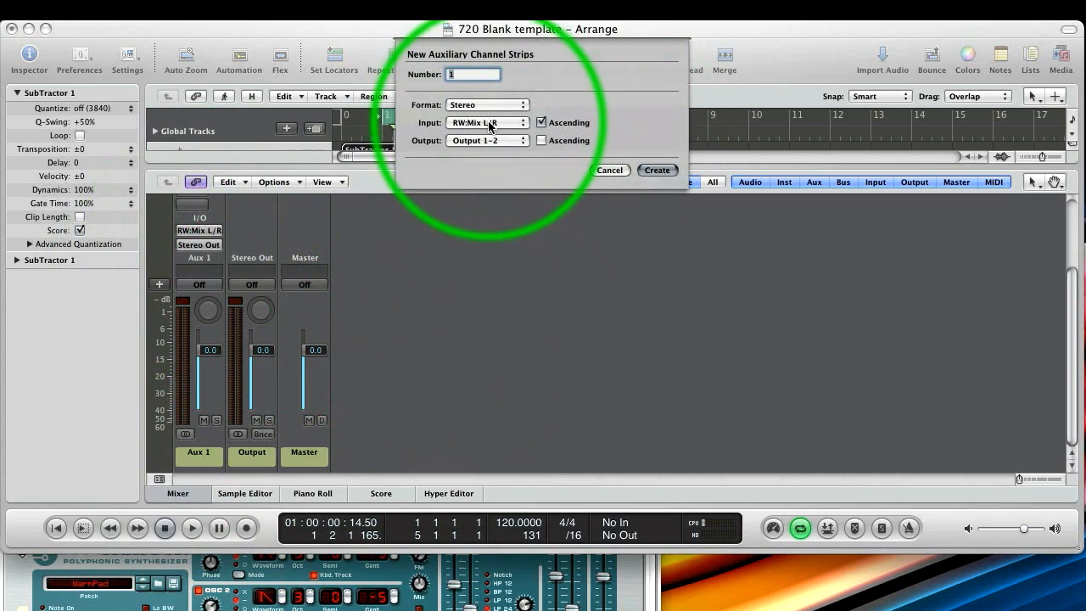
click(488, 122)
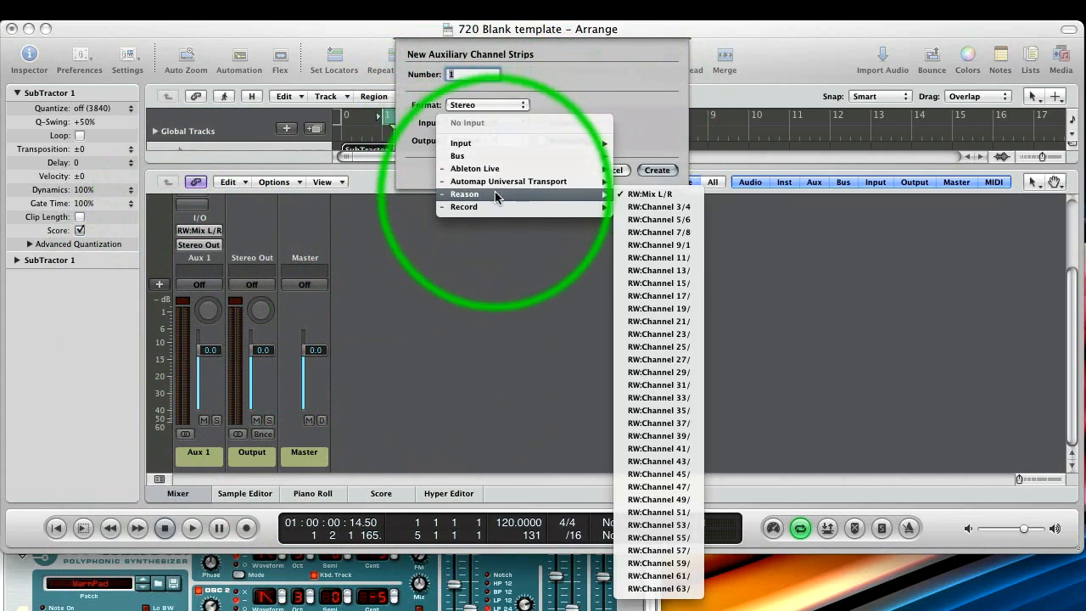
click(658, 206)
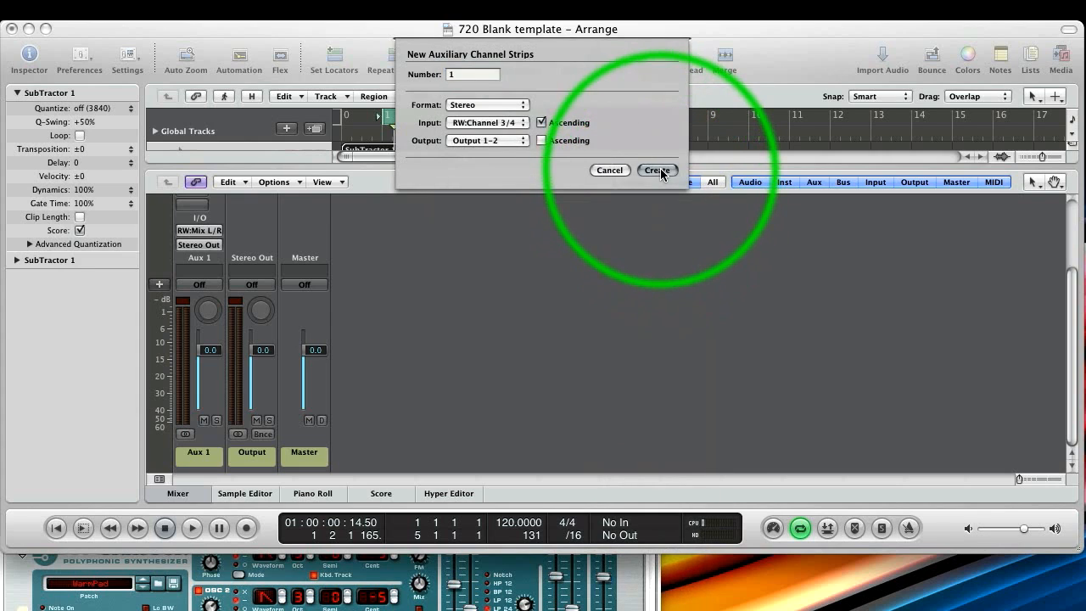
click(658, 170)
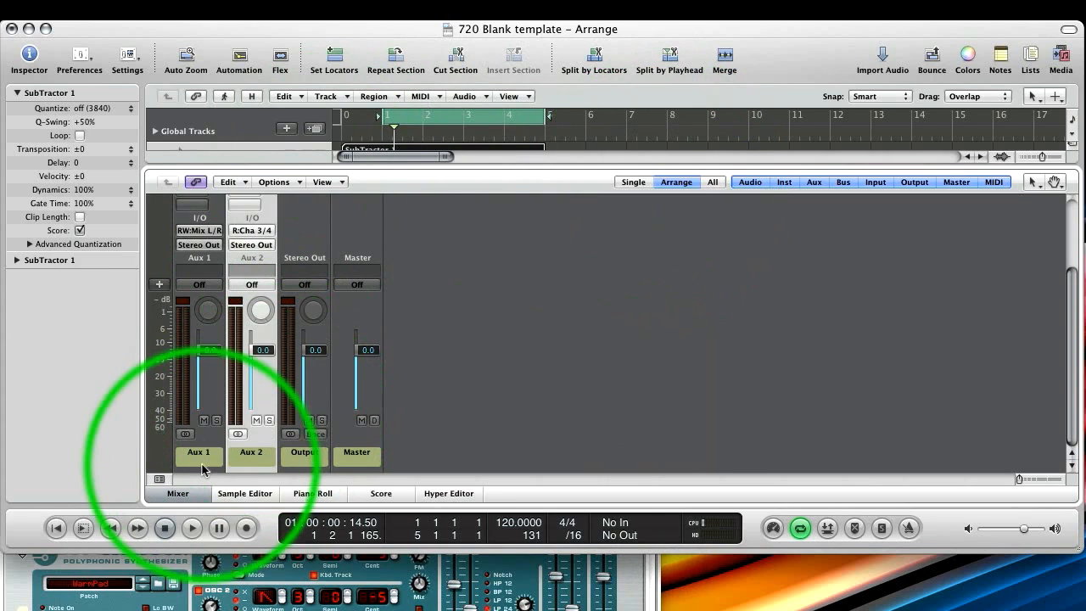
double_click(199, 453)
text(Mix)
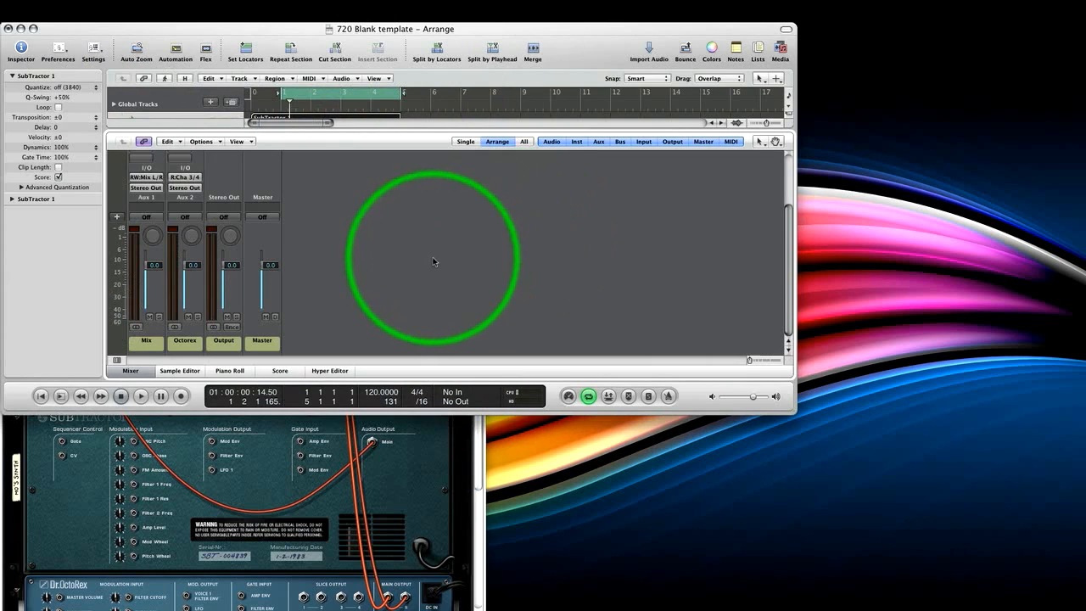
Step: Start playback so the Octorex aux strip registers Reason's audio signal
click(140, 396)
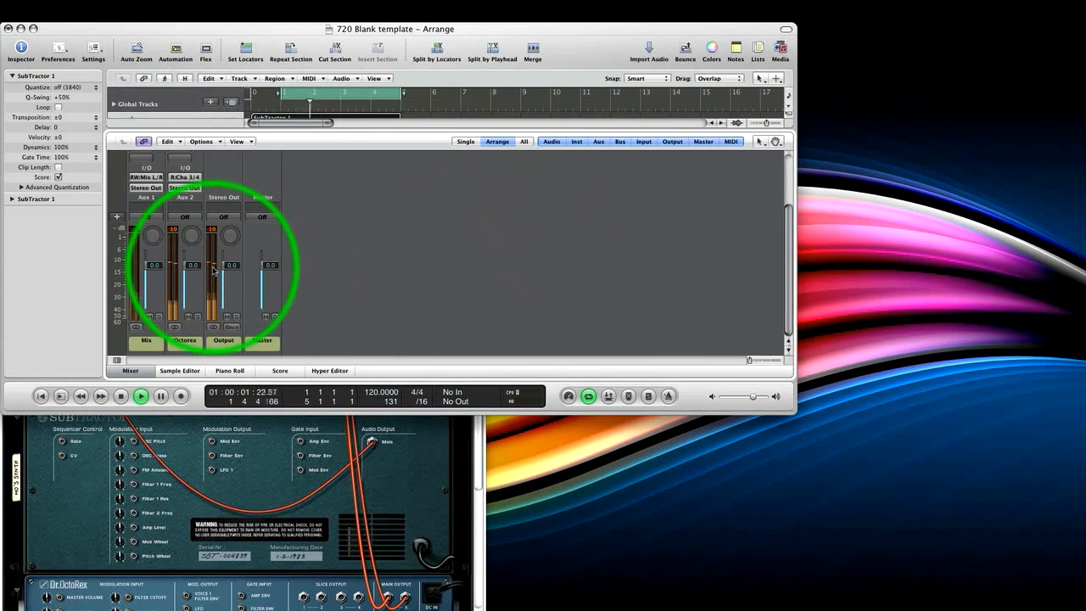